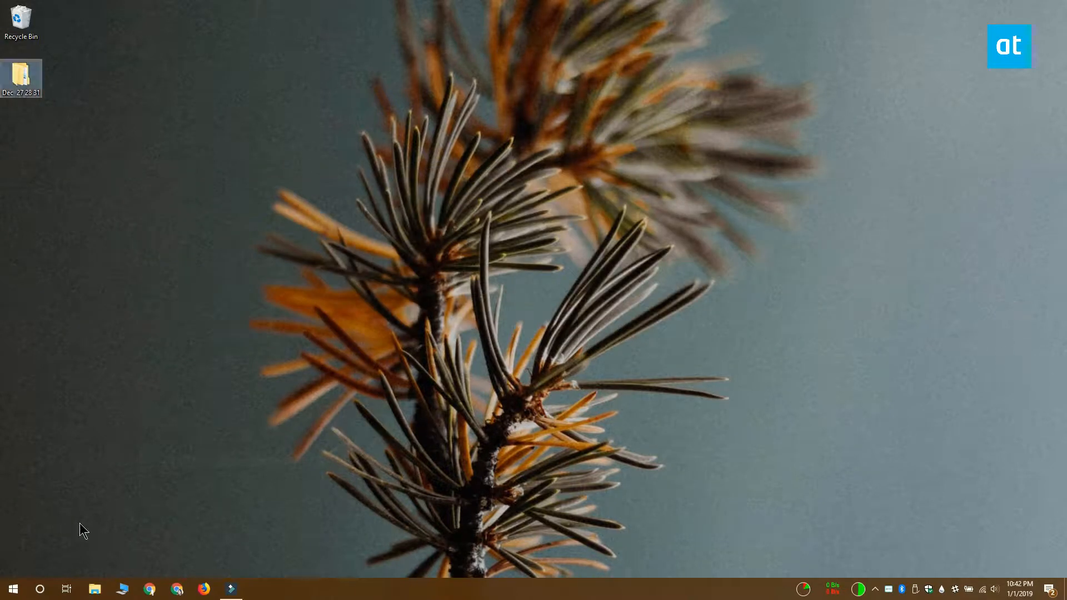
- Launch Windows Settings from the Start menu
{"action": "left_click", "coordinate": [13, 589]}
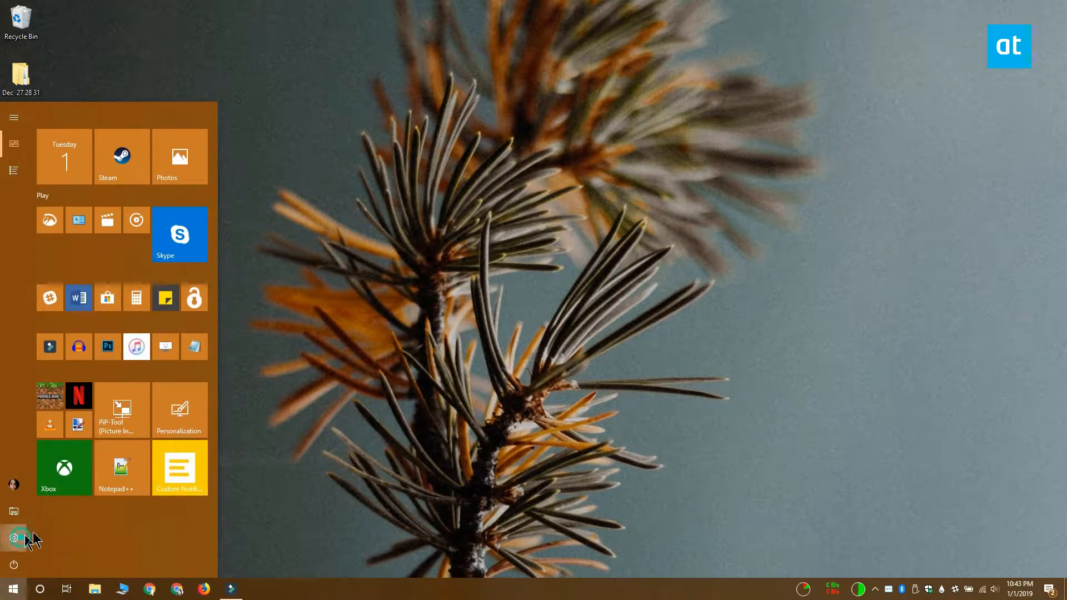
{"action": "left_click", "coordinate": [13, 538]}
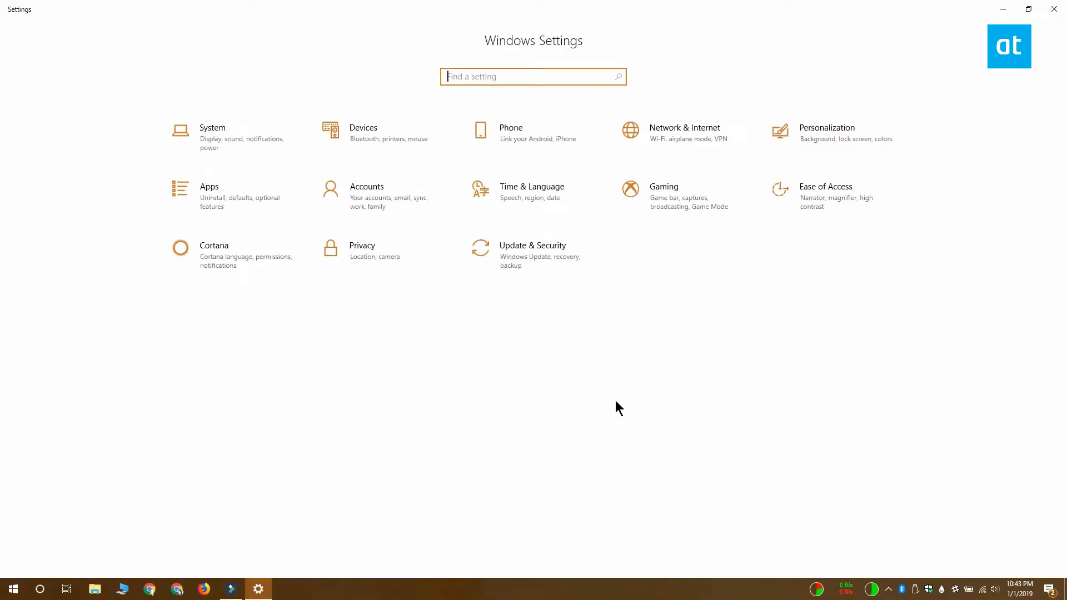
- Go to Time & Language > Language and start adding a preferred language
{"action": "left_click", "coordinate": [531, 191]}
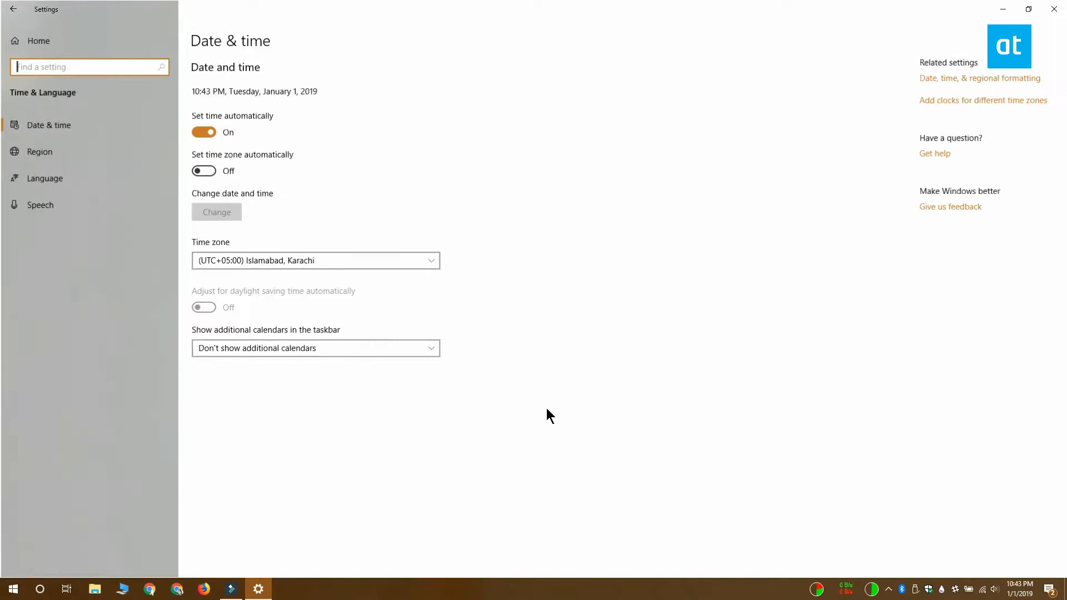
{"action": "left_click", "coordinate": [45, 178]}
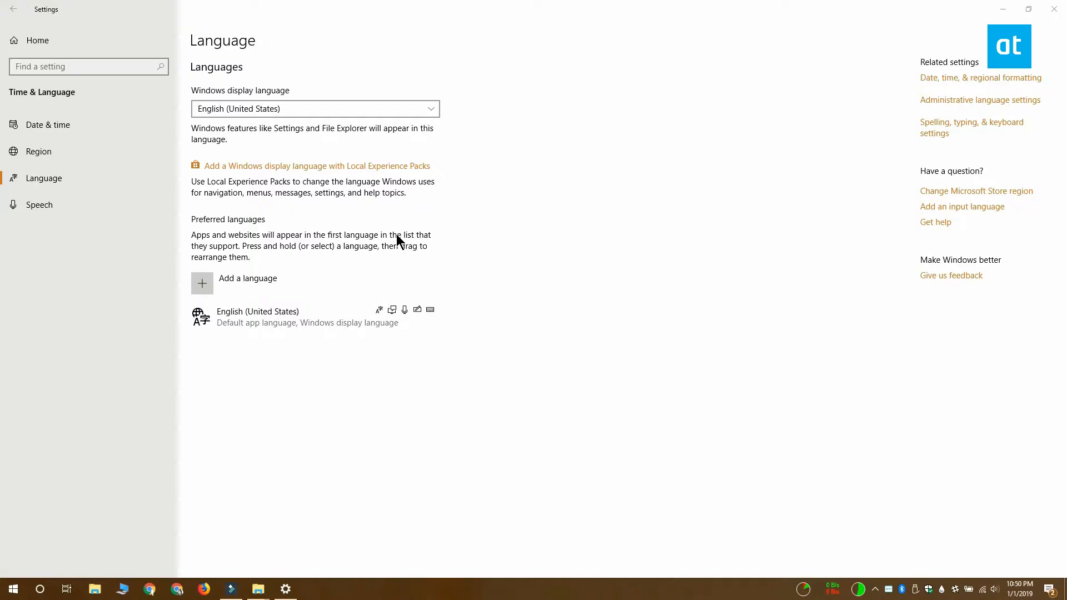
{"action": "mouse_move", "coordinate": [342, 359]}
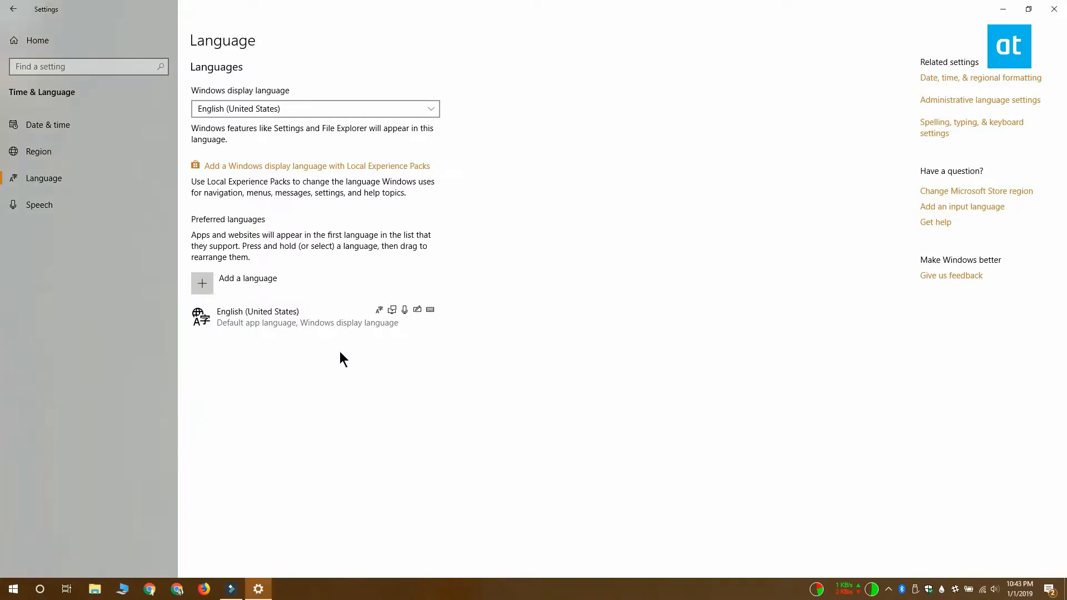
{"action": "mouse_move", "coordinate": [327, 384]}
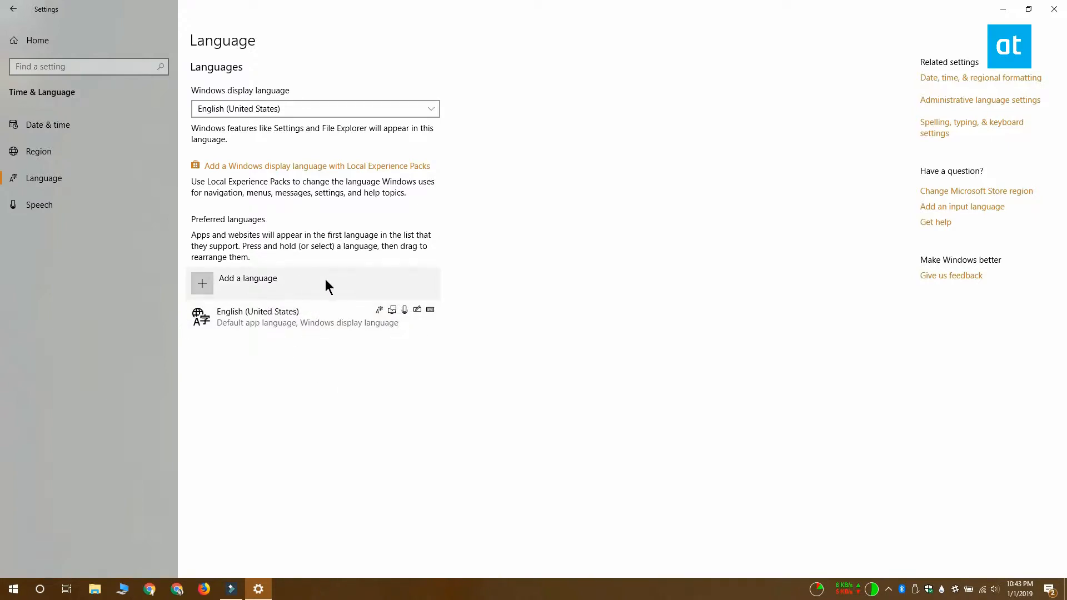
{"action": "left_click", "coordinate": [248, 278]}
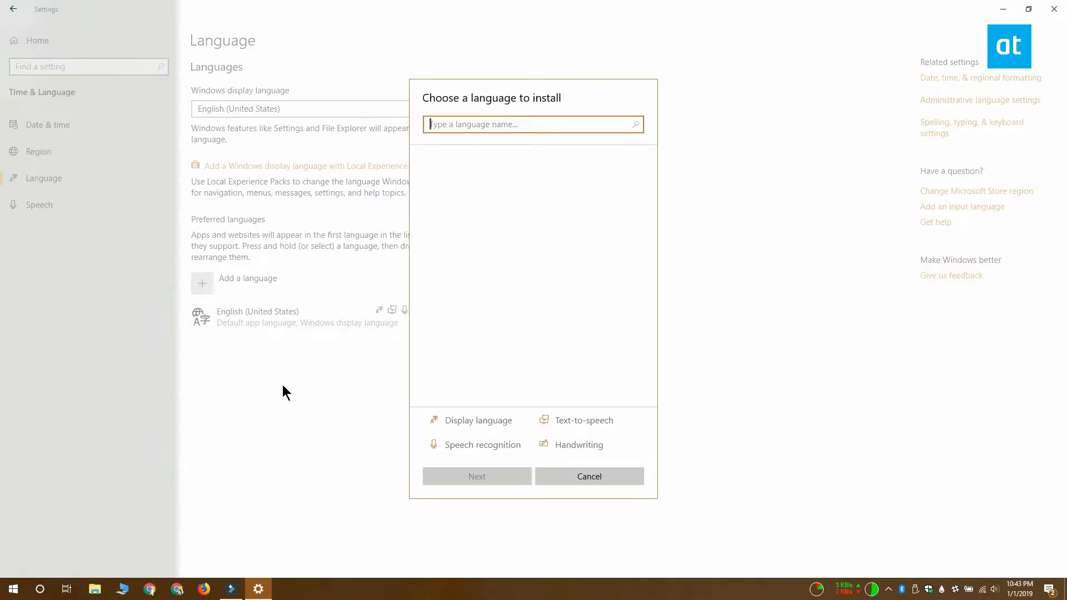
- Cancel the 'Choose a language to install' dialog without adding a language
{"action": "left_click", "coordinate": [533, 124]}
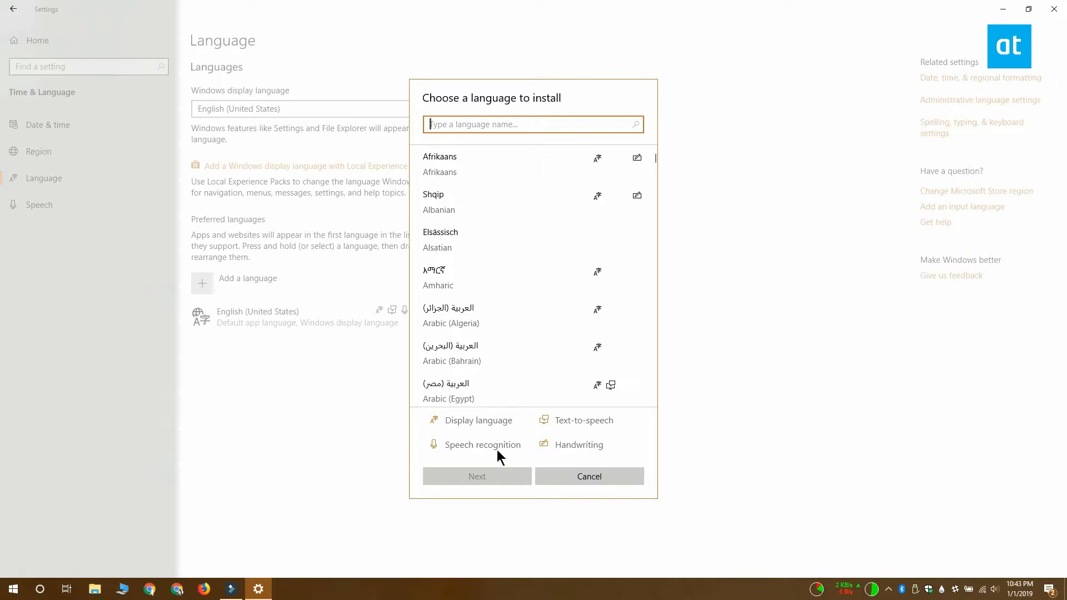
{"action": "left_click", "coordinate": [588, 475]}
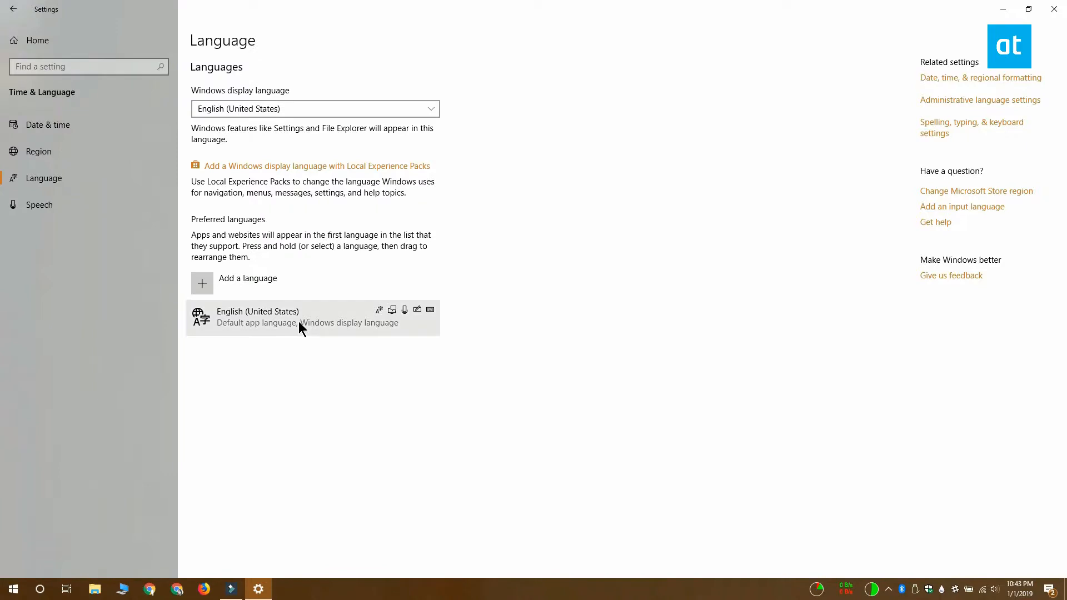
- Show the language options for English (United States)
{"action": "left_click", "coordinate": [300, 317]}
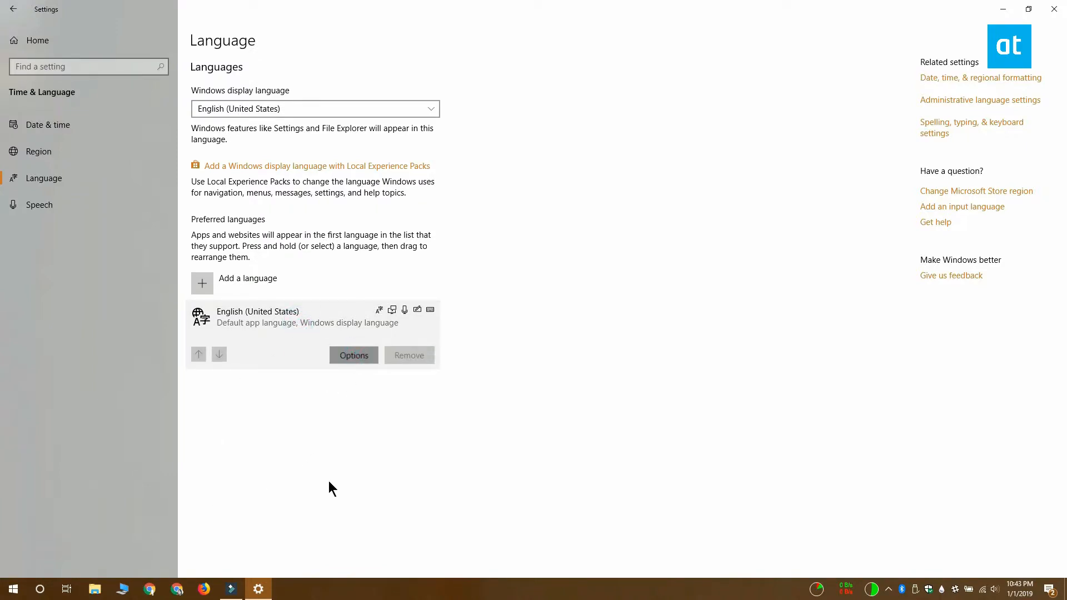
{"action": "left_click", "coordinate": [354, 355]}
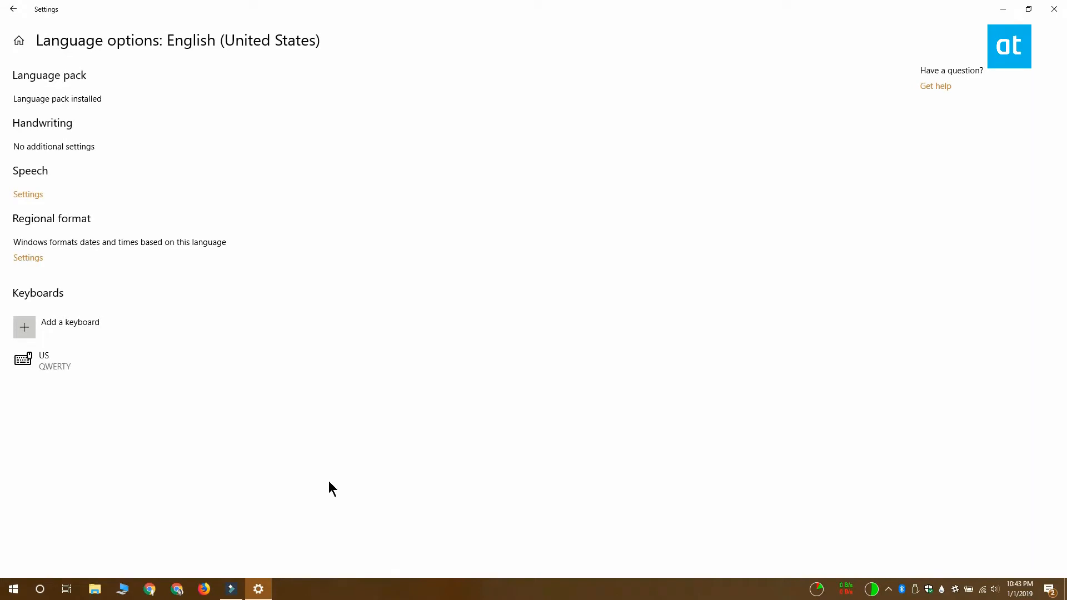
{"action": "mouse_move", "coordinate": [70, 326]}
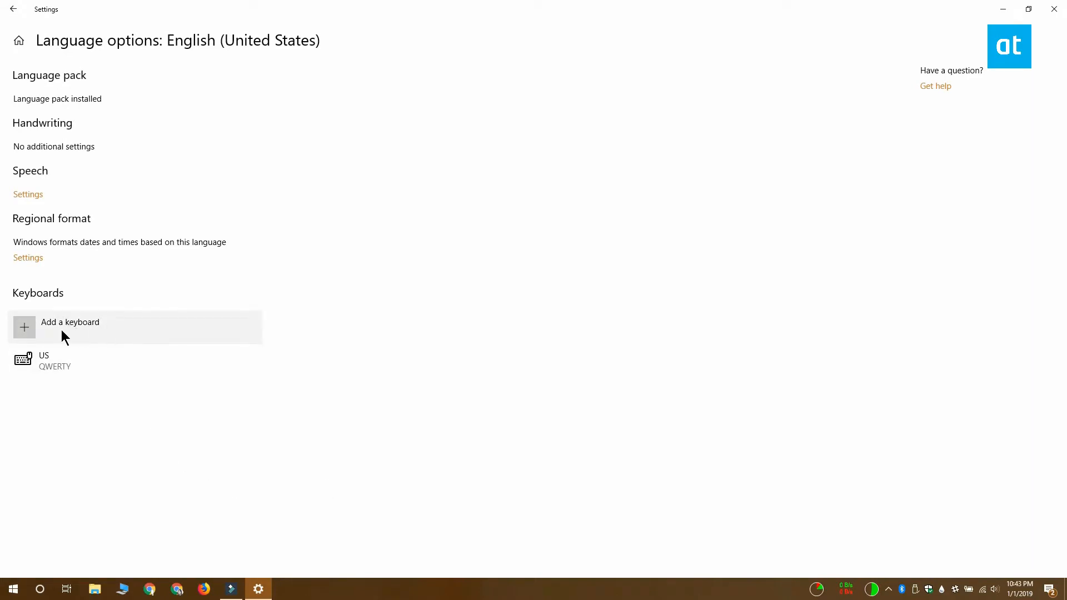
{"action": "mouse_move", "coordinate": [58, 378]}
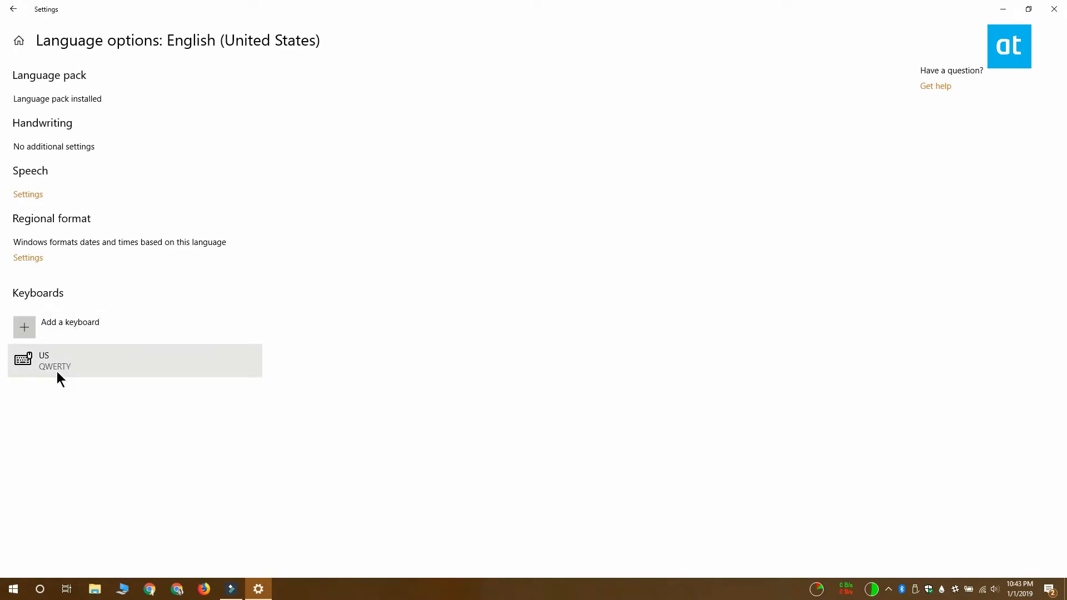
- Add the United States-Dvorak for right hand keyboard alongside US QWERTY
{"action": "left_click", "coordinate": [70, 328]}
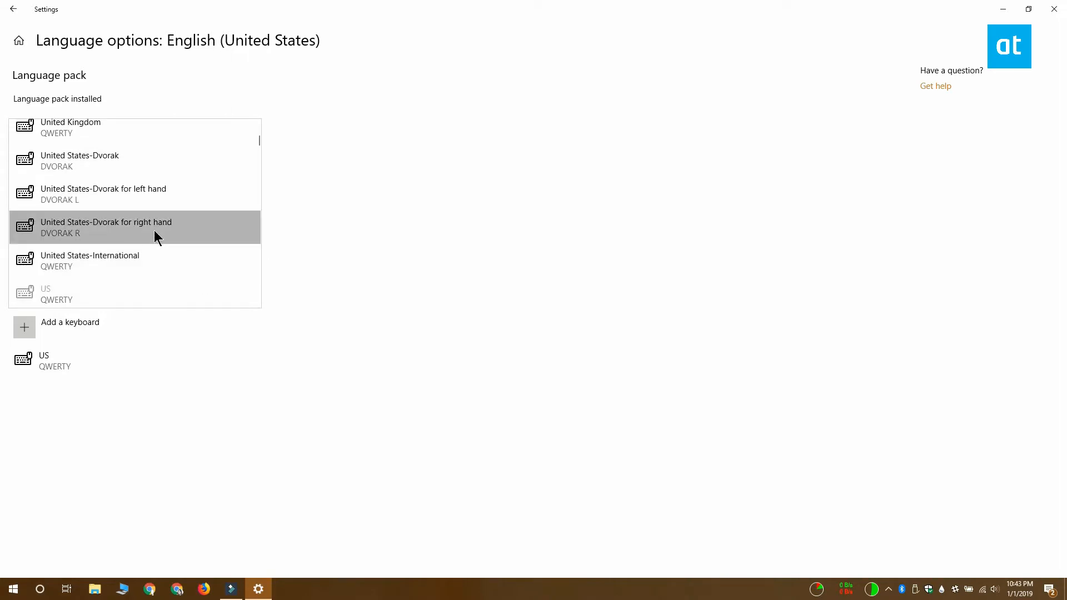
{"action": "left_click", "coordinate": [156, 228]}
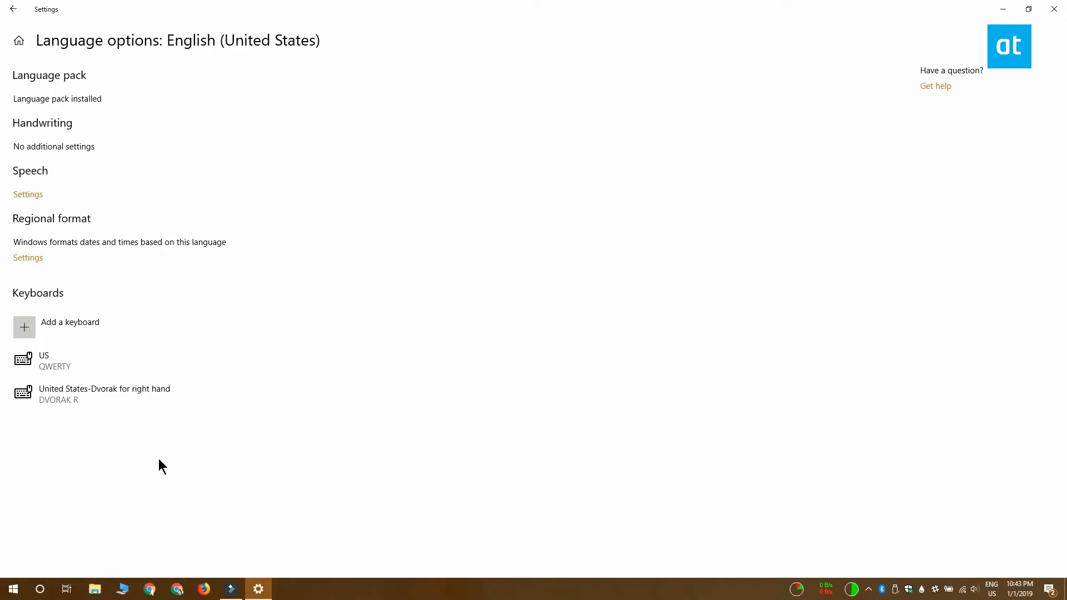
{"action": "mouse_move", "coordinate": [202, 360]}
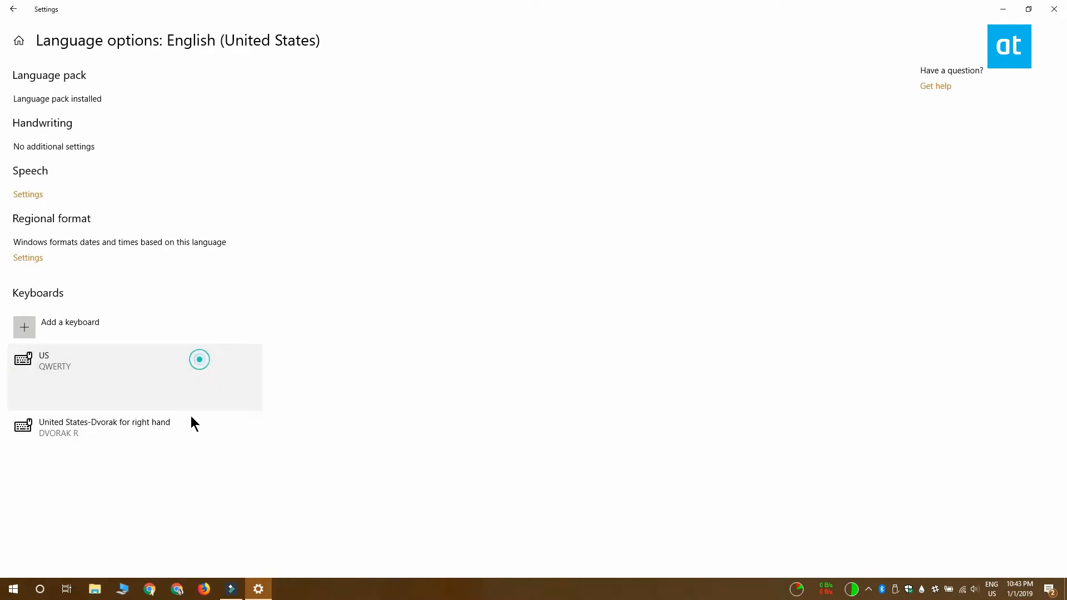
- Select the US QWERTY keyboard entry to reveal its Remove button
{"action": "left_click", "coordinate": [103, 378]}
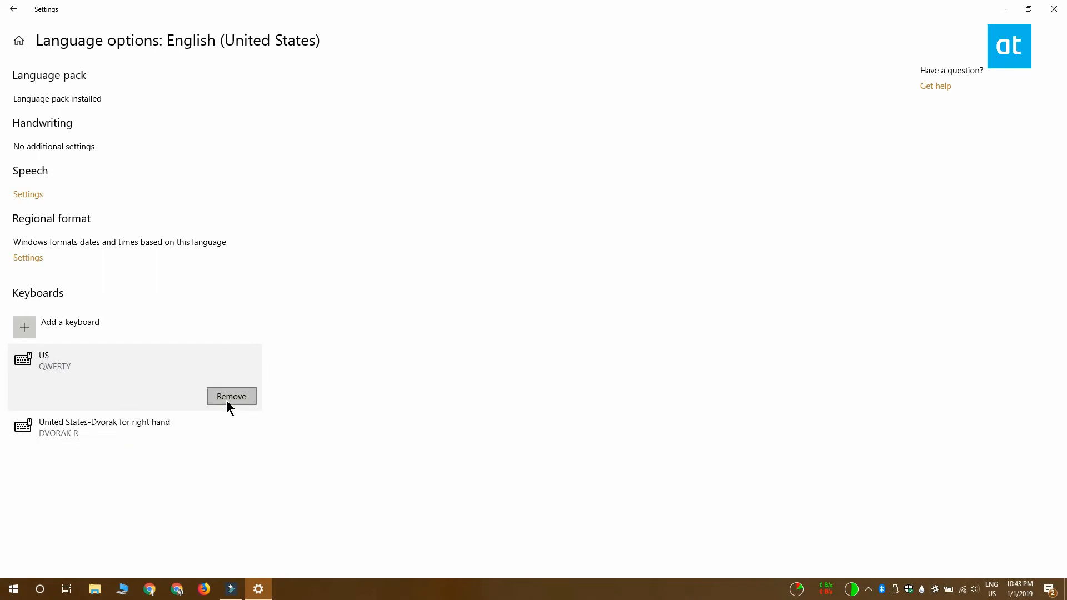
{"action": "mouse_move", "coordinate": [400, 477]}
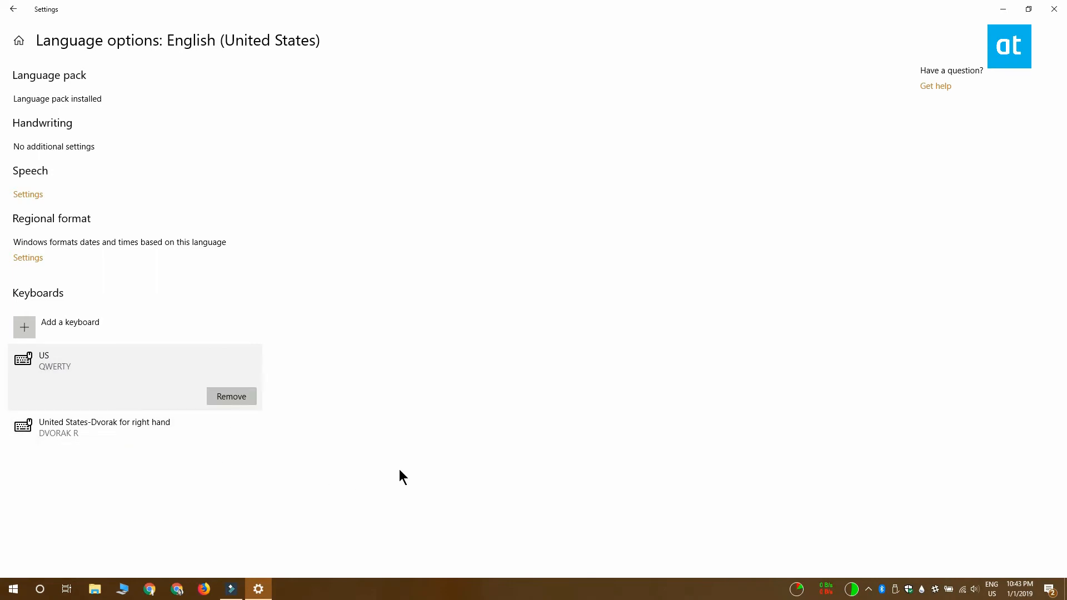